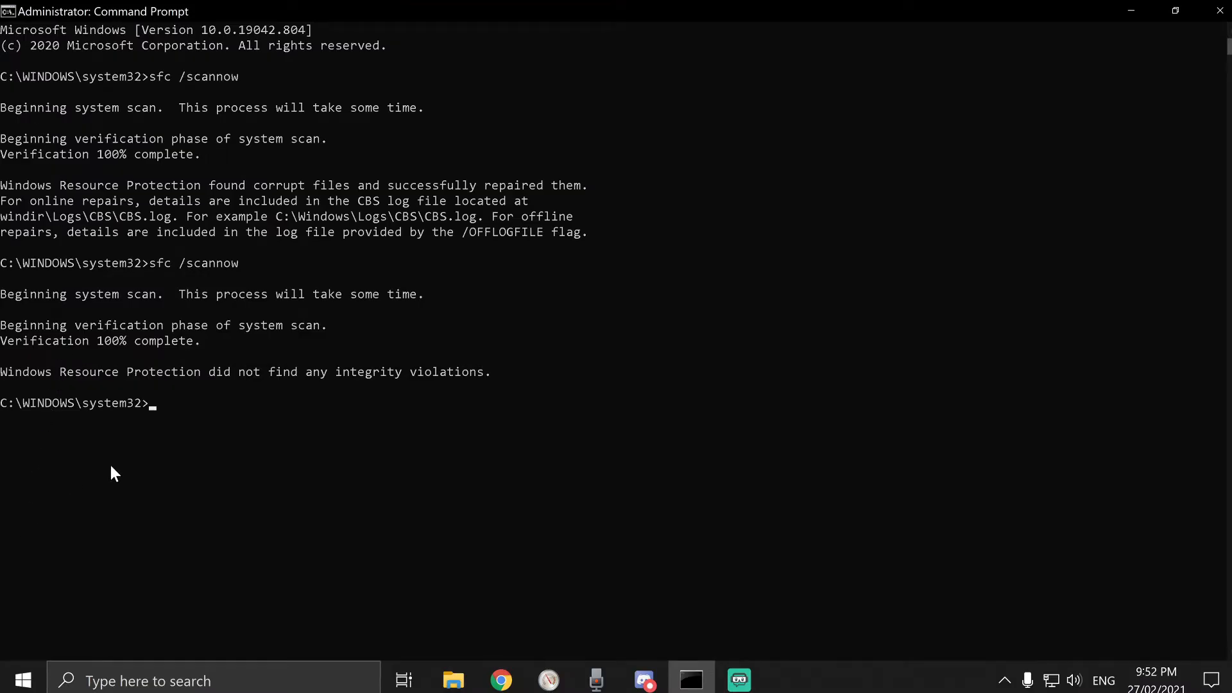
mouse_move(84, 555)
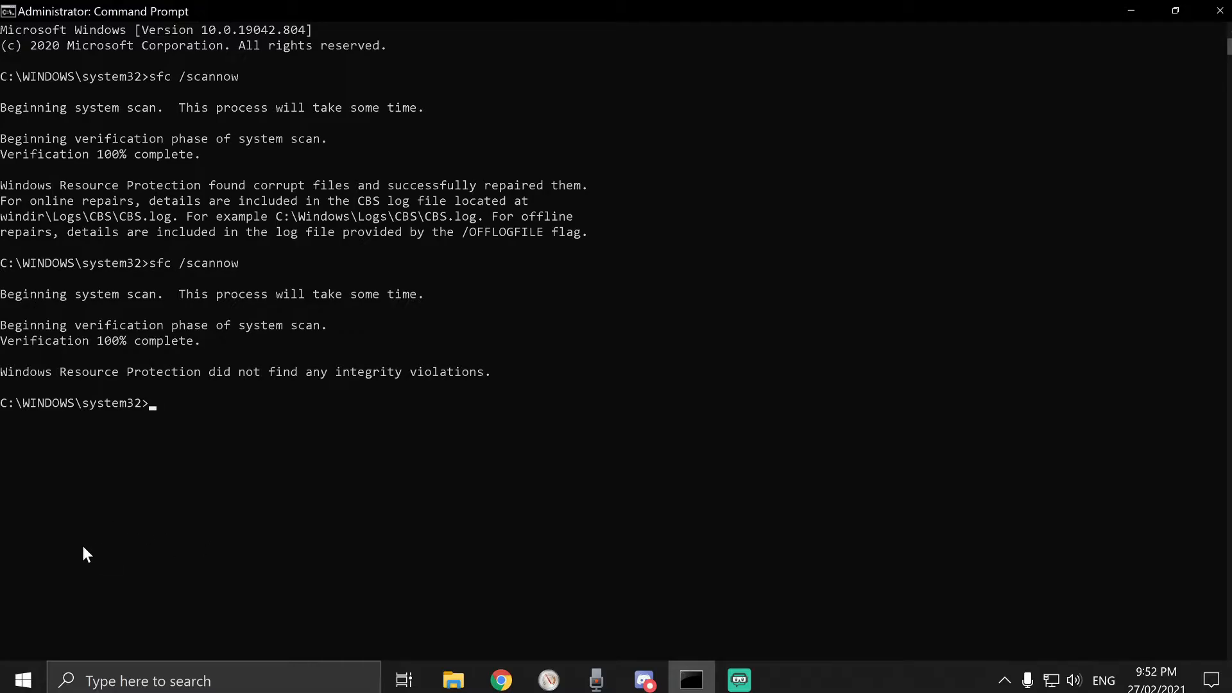
mouse_move(25, 690)
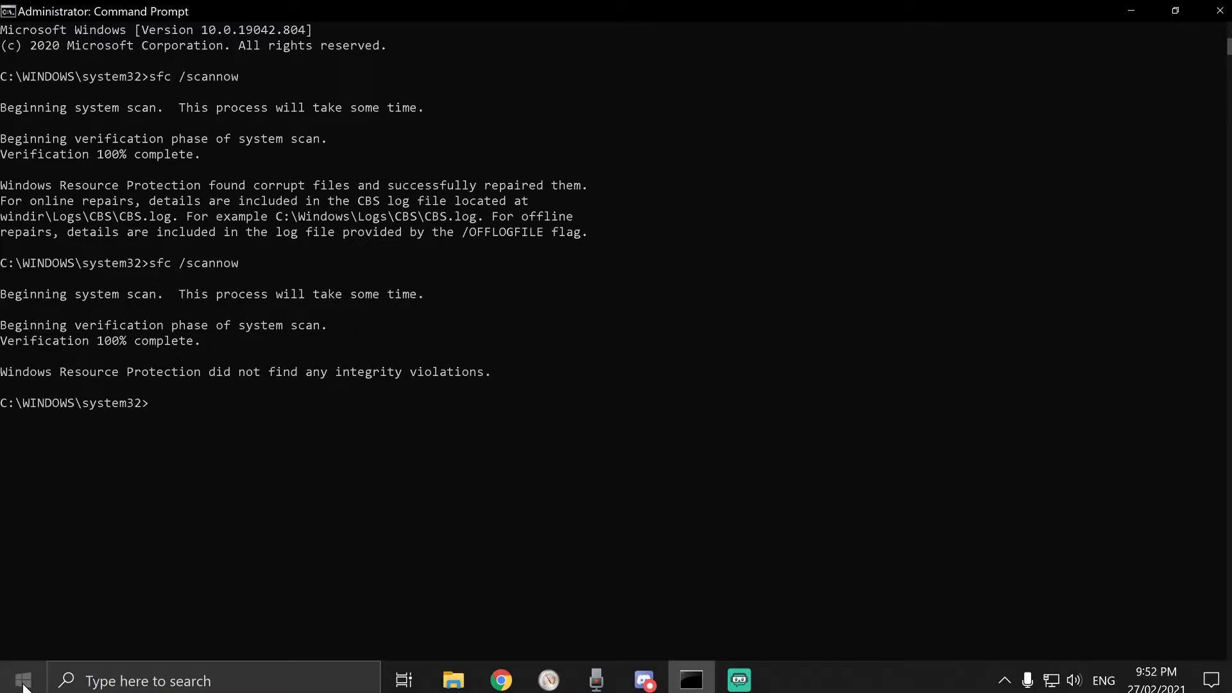
Step: Review the sfc scan output, highlighting the verification phase text
right_click(23, 677)
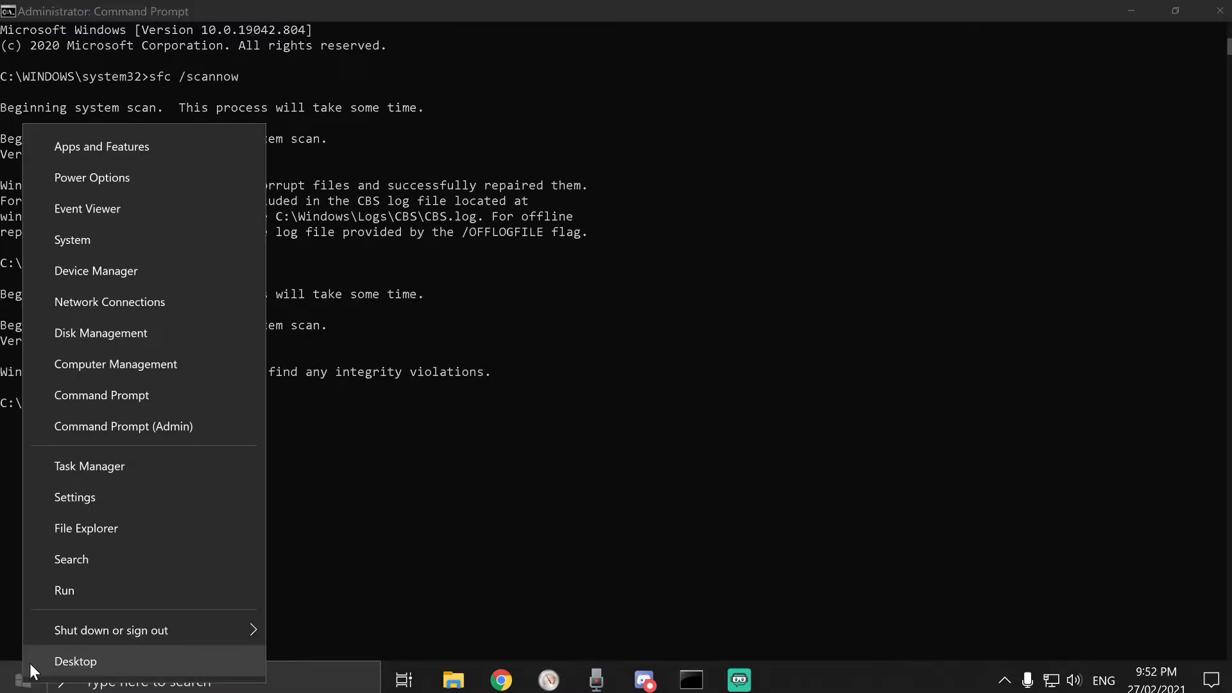
mouse_move(125, 433)
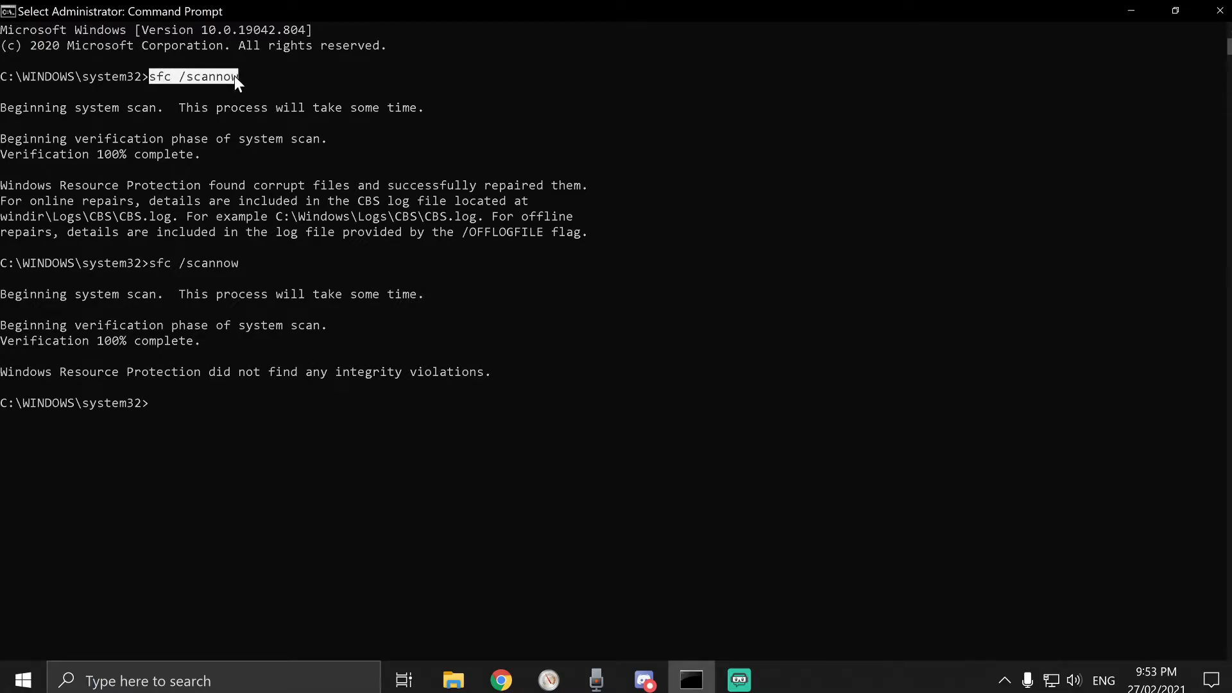
mouse_move(184, 115)
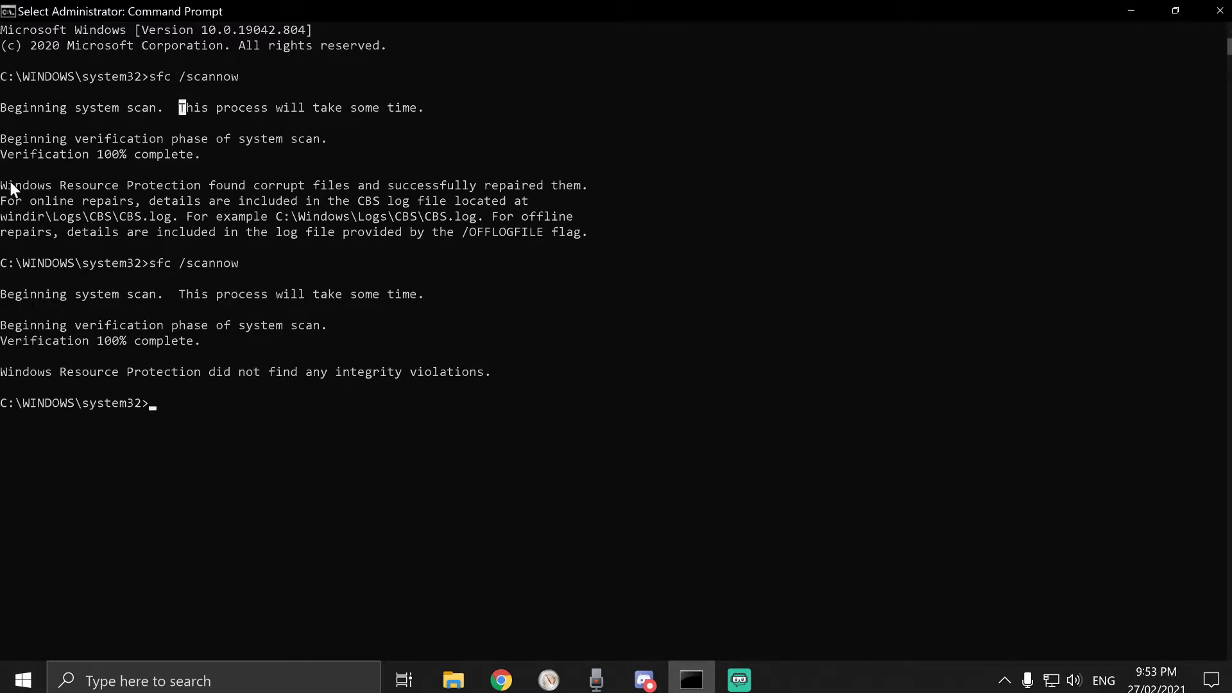
drag(0, 184, 266, 184)
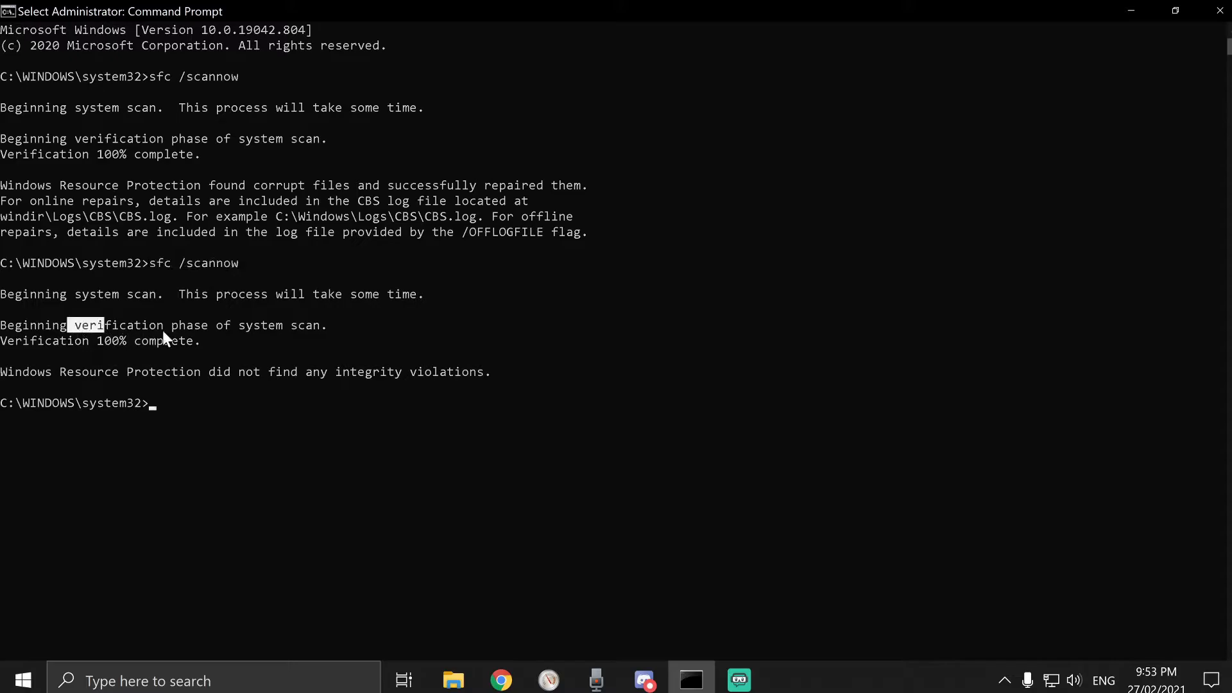
drag(69, 324, 320, 325)
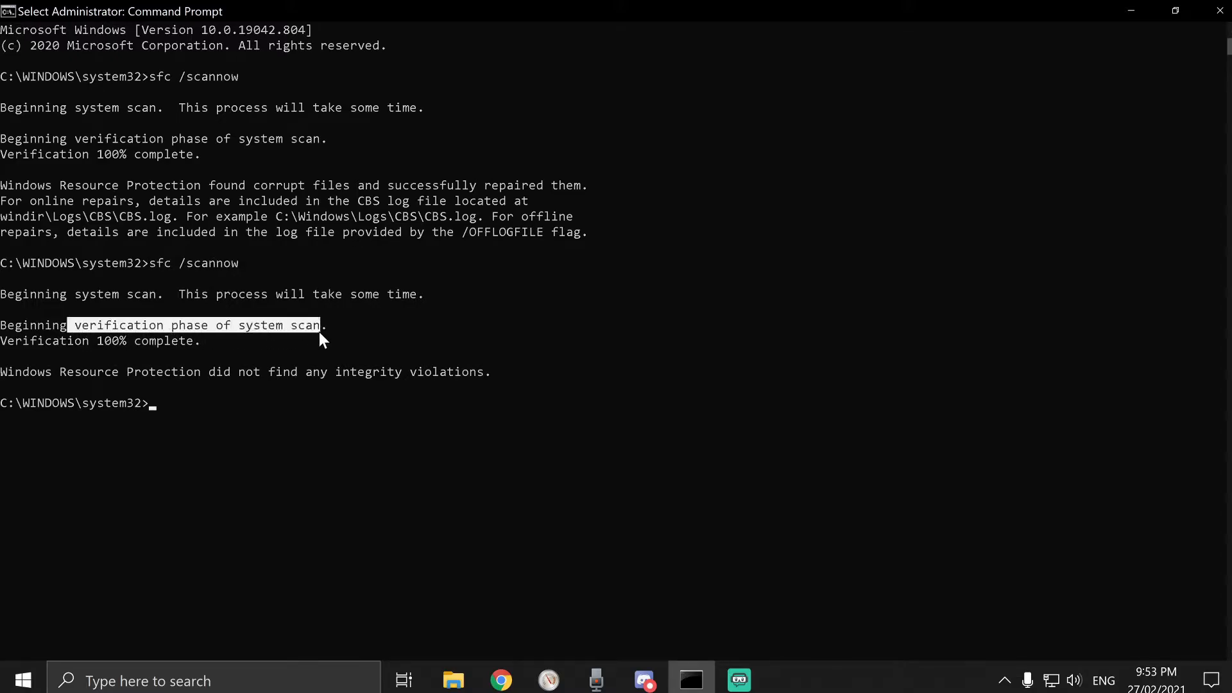
mouse_move(203, 427)
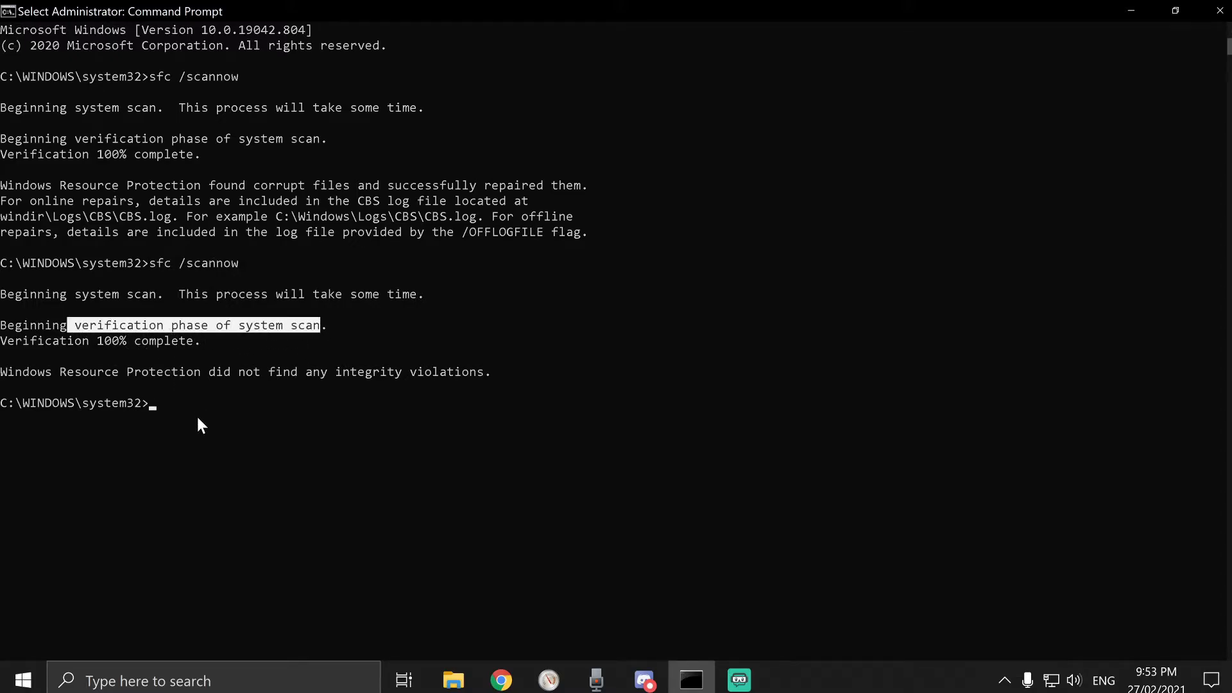
mouse_move(496, 454)
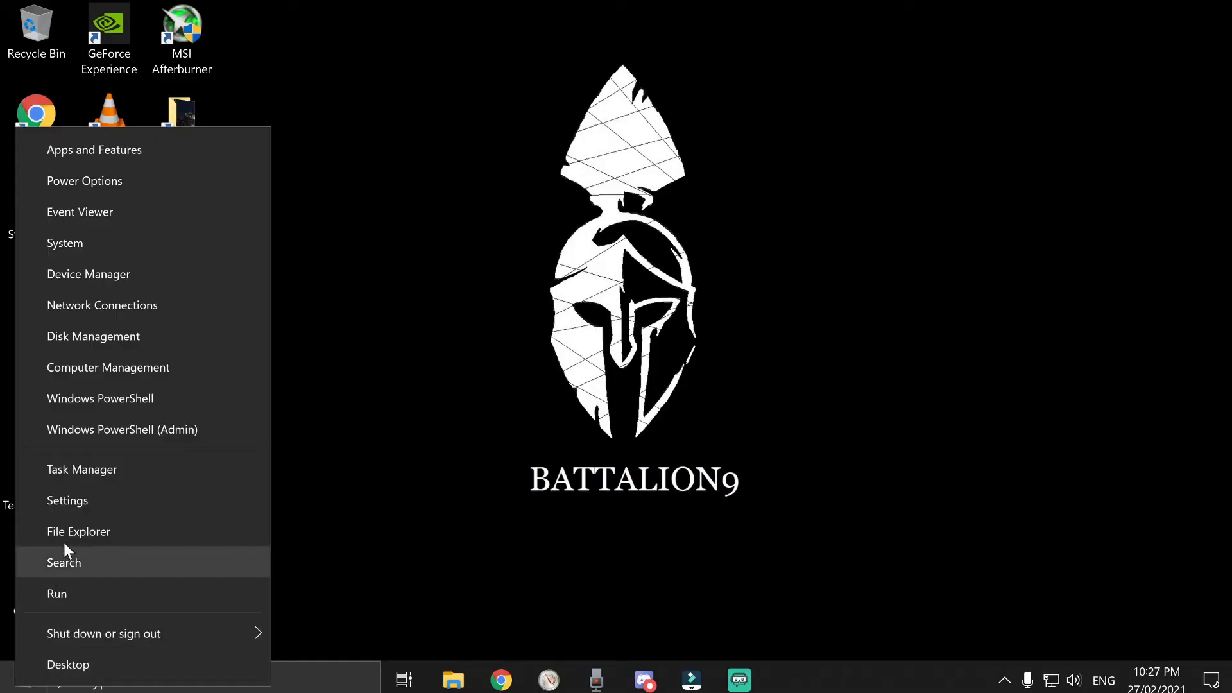
mouse_move(99, 430)
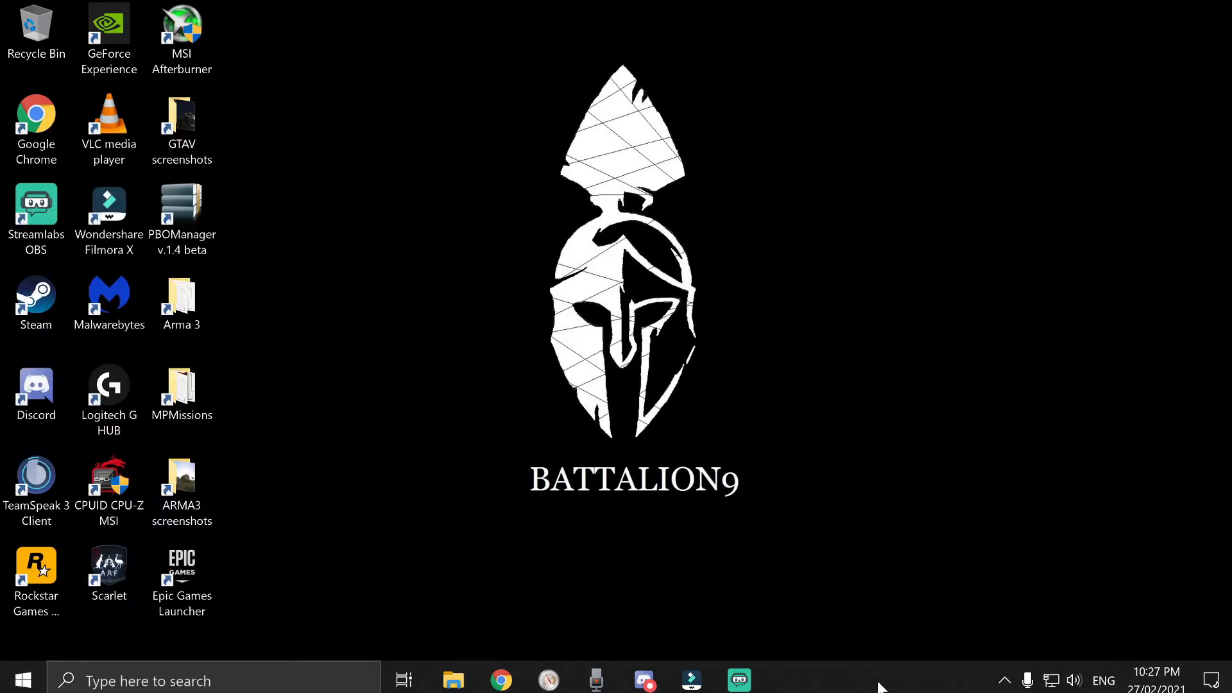
Step: In Taskbar settings, switch off 'Replace Command Prompt with Windows PowerShell'
right_click(881, 688)
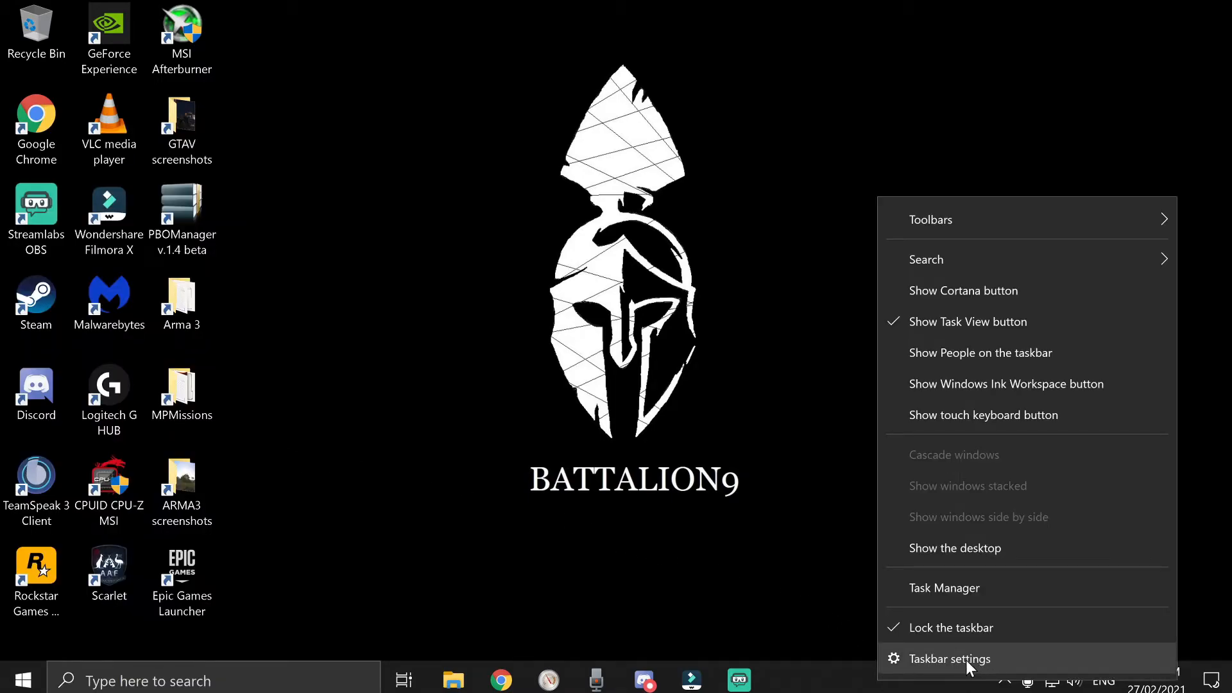
click(947, 660)
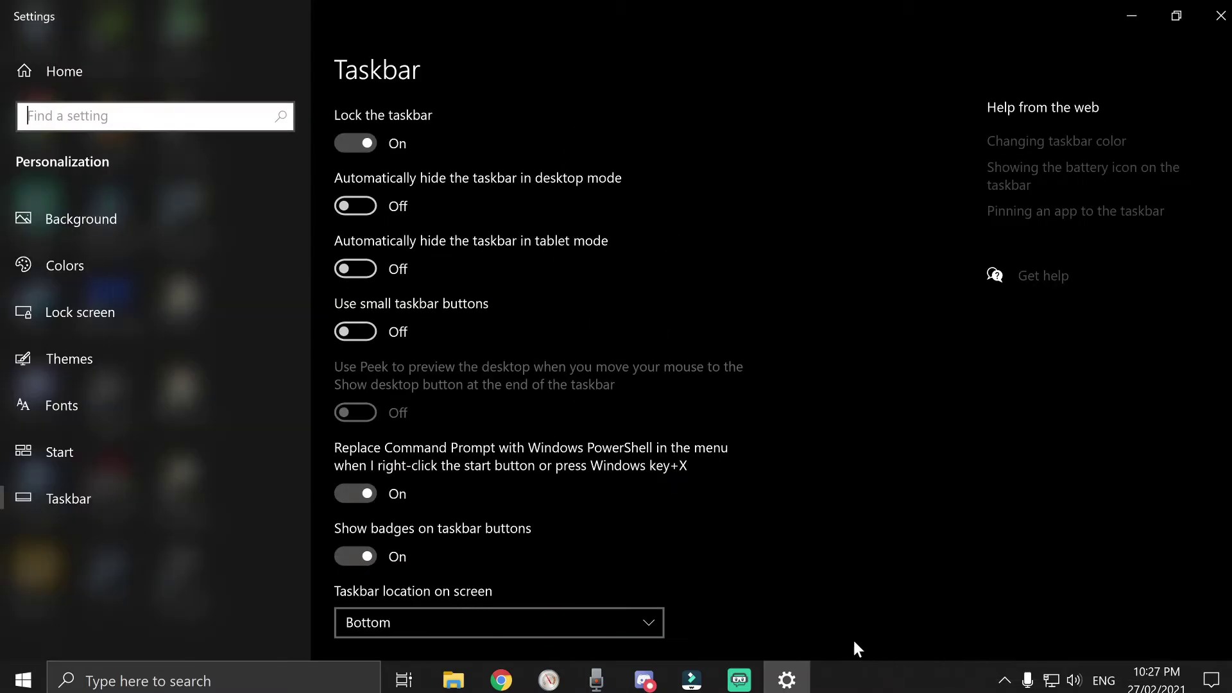
mouse_move(367, 281)
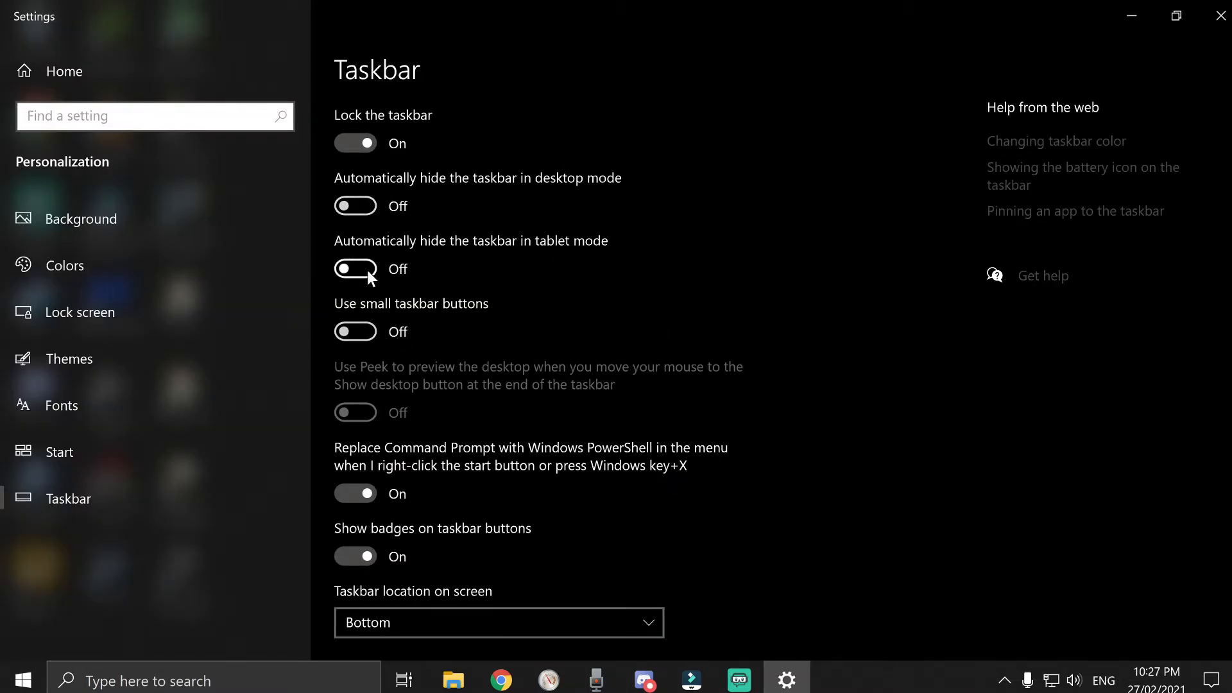
mouse_move(595, 461)
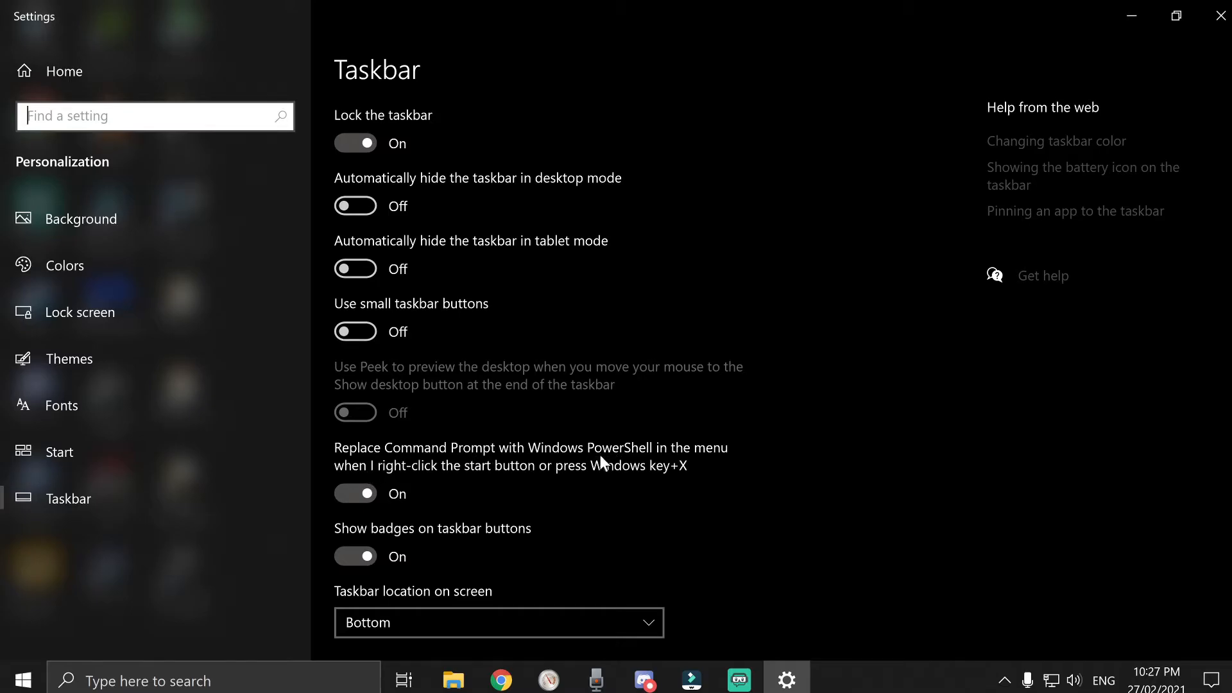
mouse_move(728, 481)
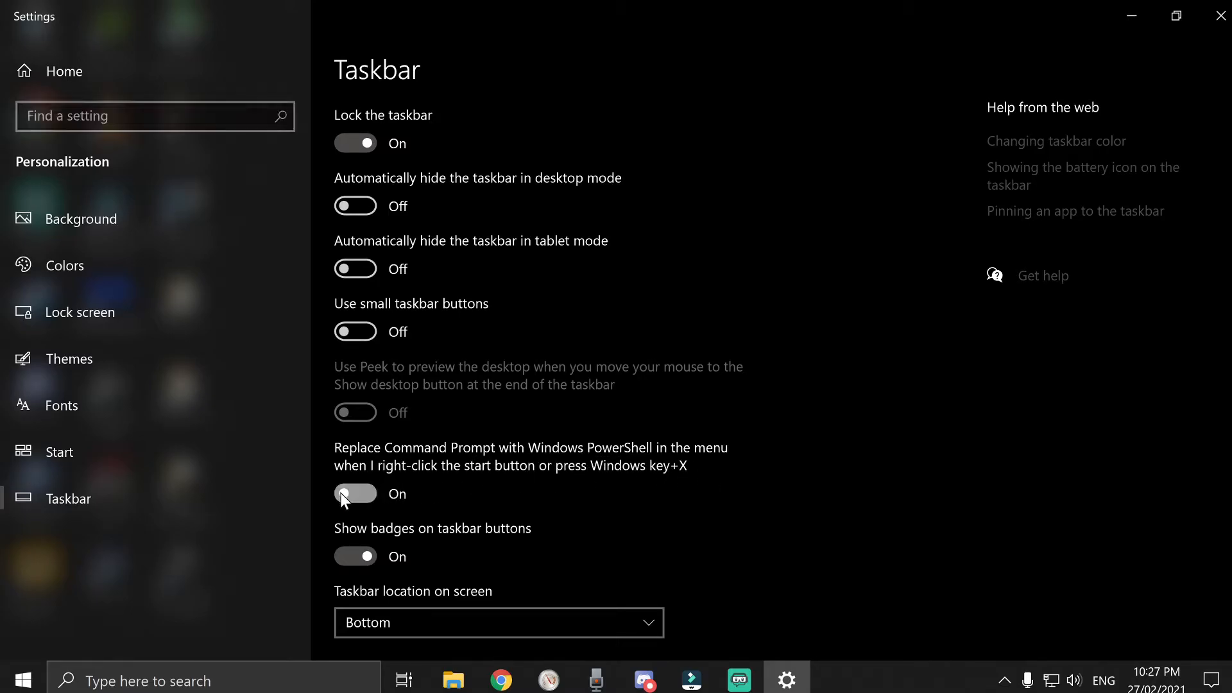
click(354, 492)
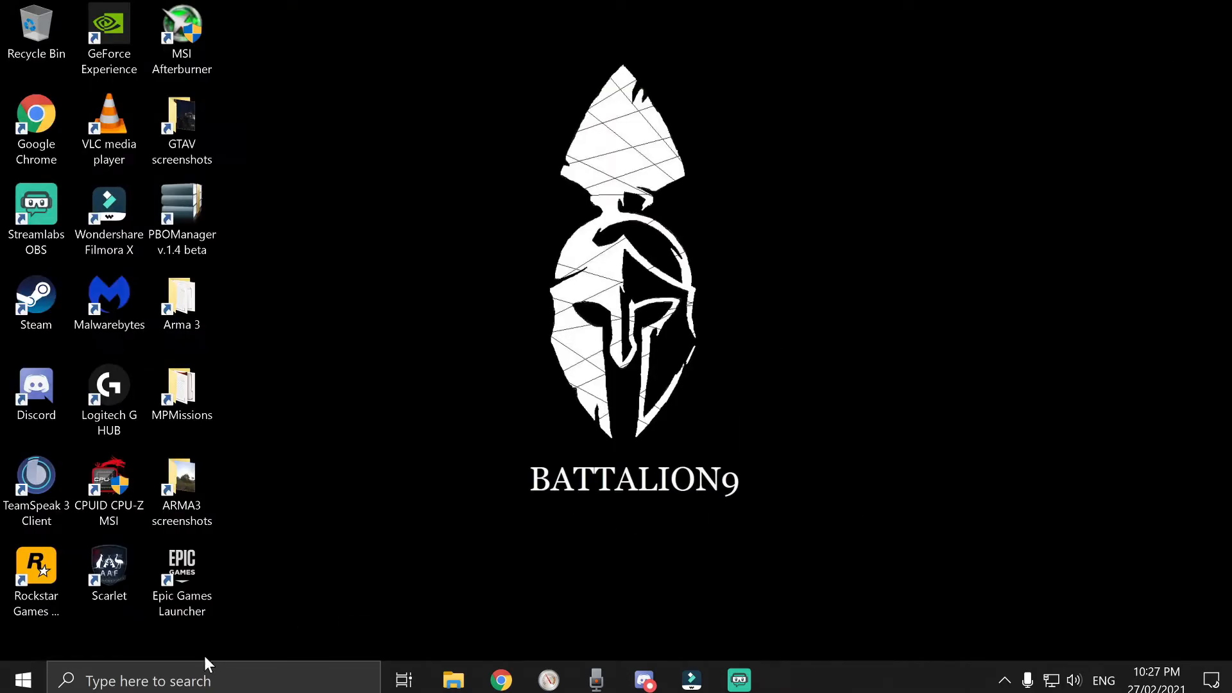
right_click(24, 675)
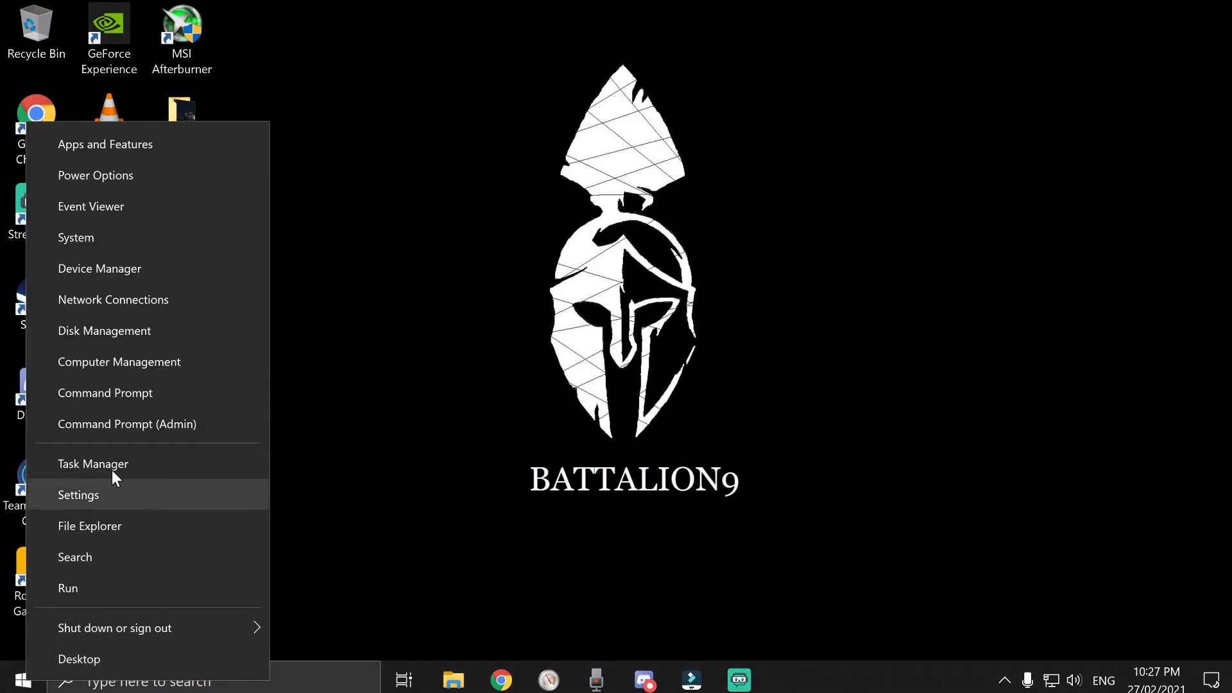
mouse_move(159, 427)
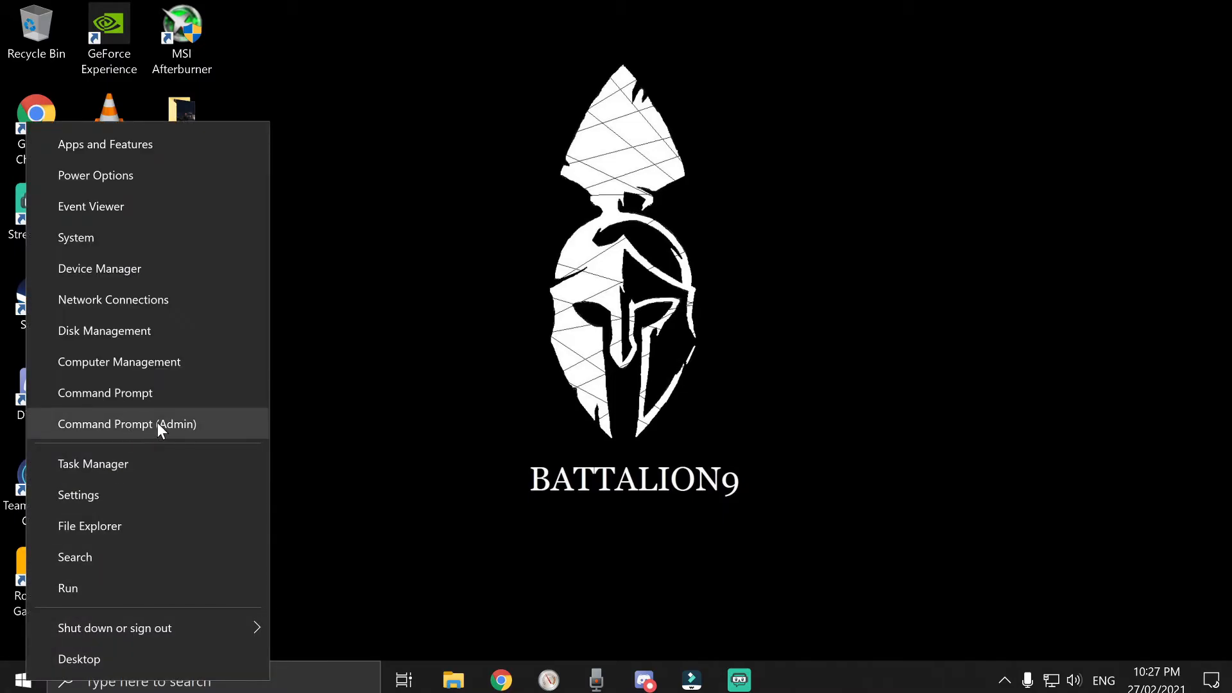
click(127, 424)
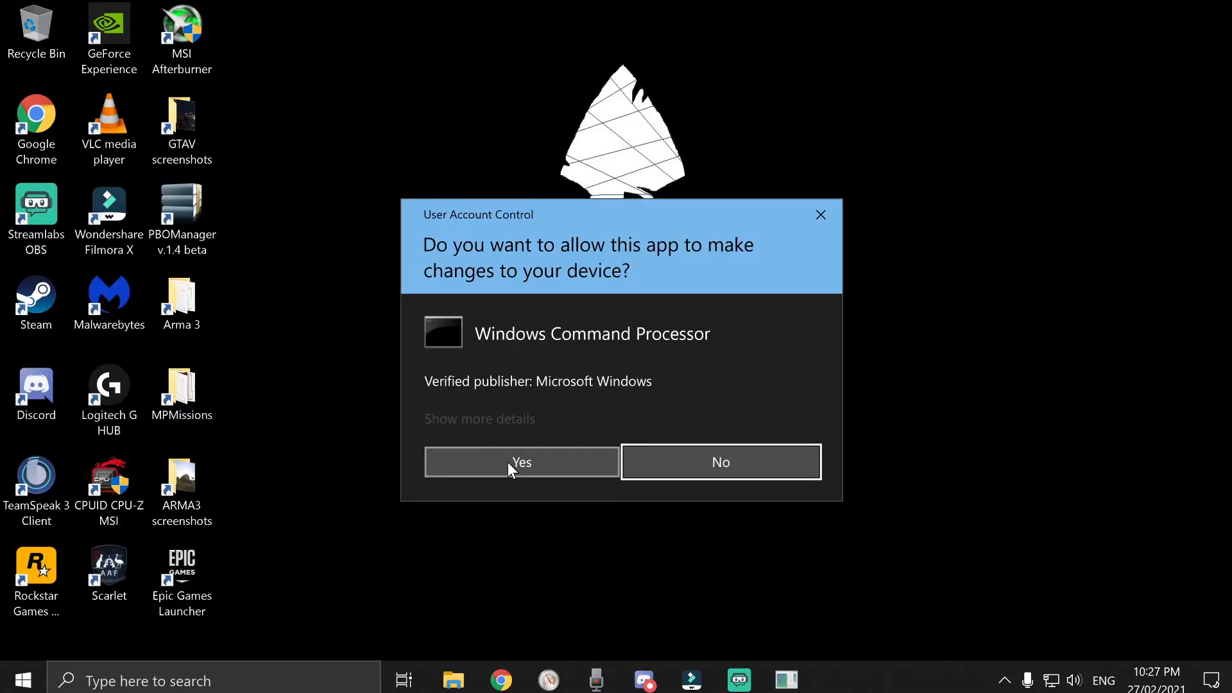
click(521, 462)
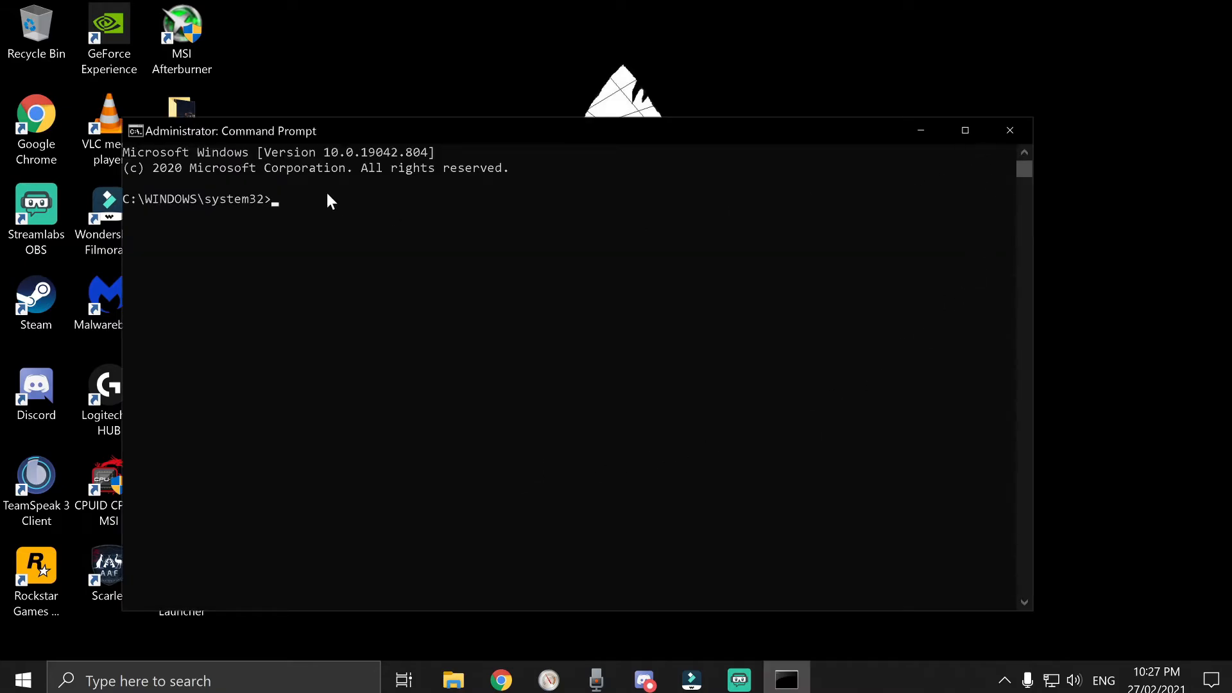
click(1009, 130)
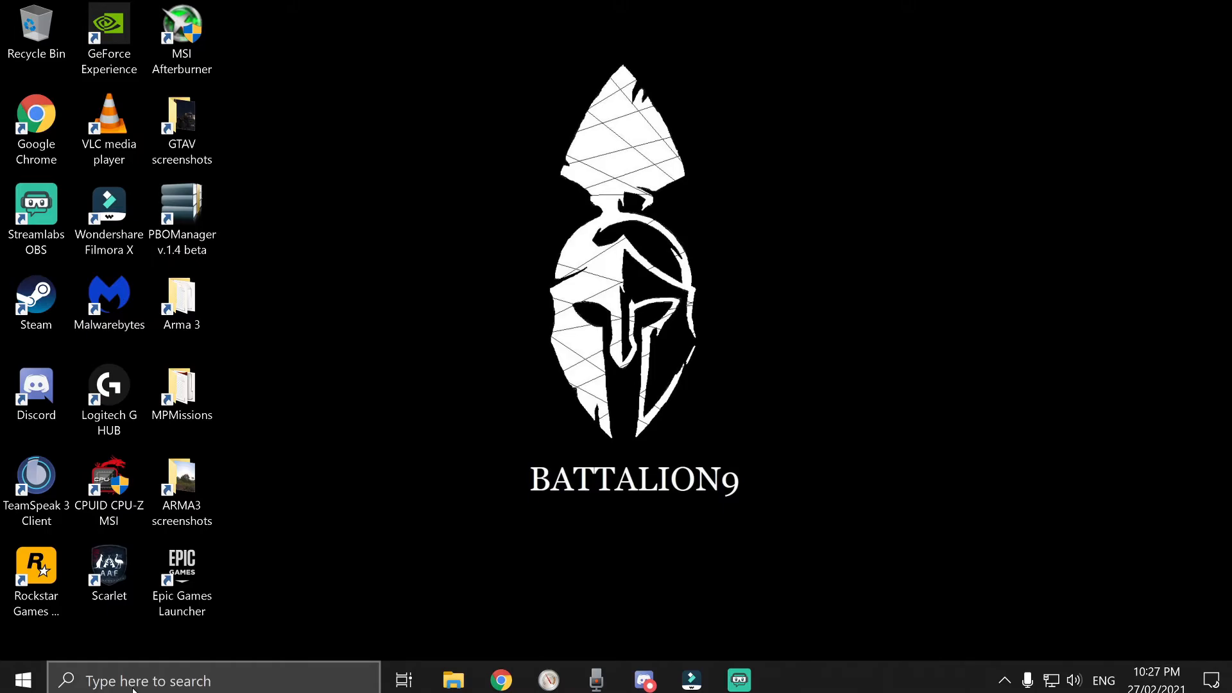
Step: Search for 'cmd' and launch Command Prompt from the Best match result
text(cmd)
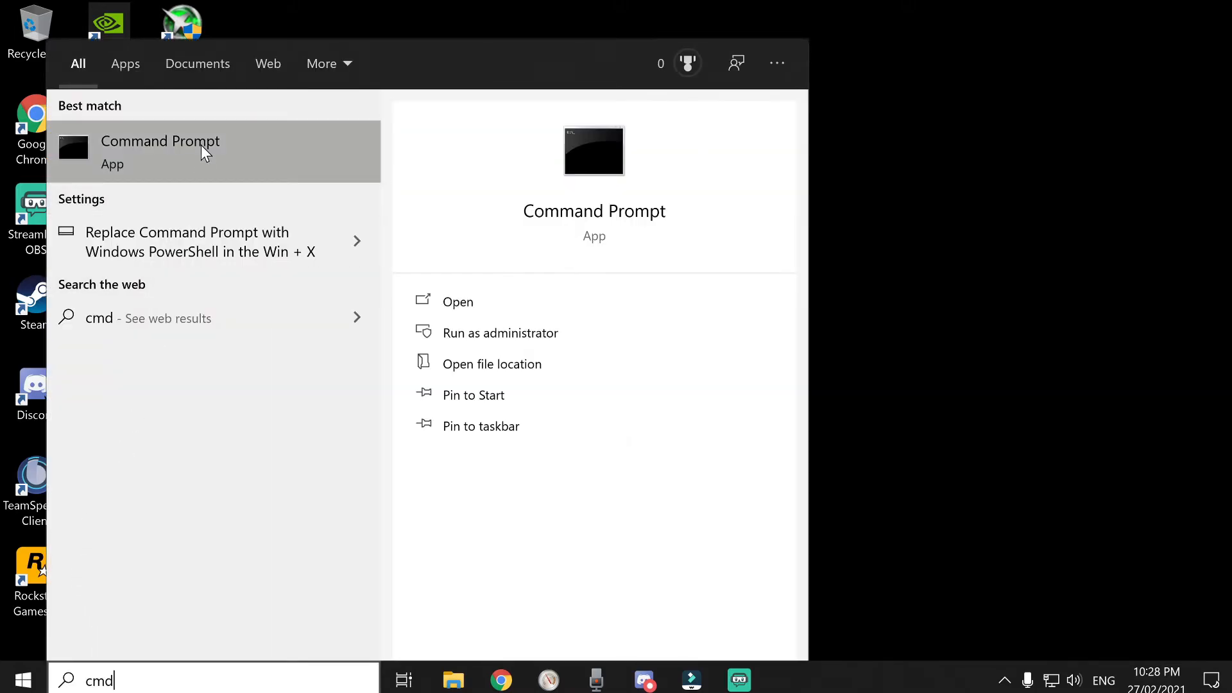
click(161, 141)
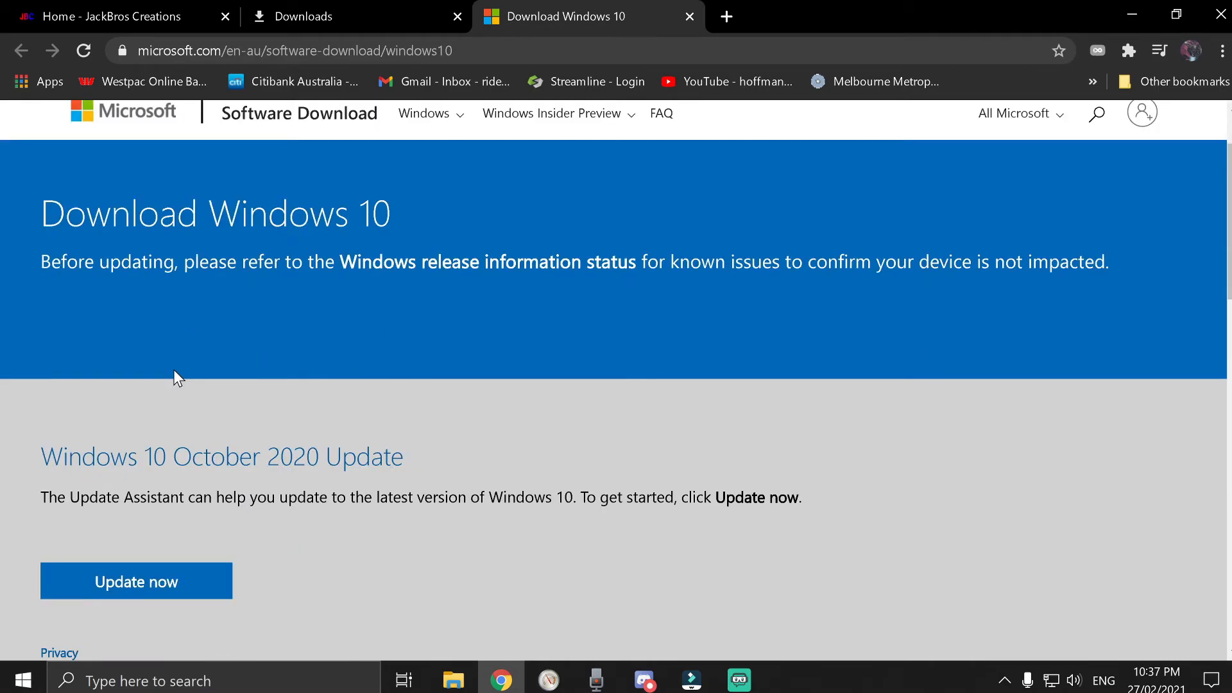
Step: Scroll to the Create Windows 10 installation media section and highlight its heading
scroll(down, 3)
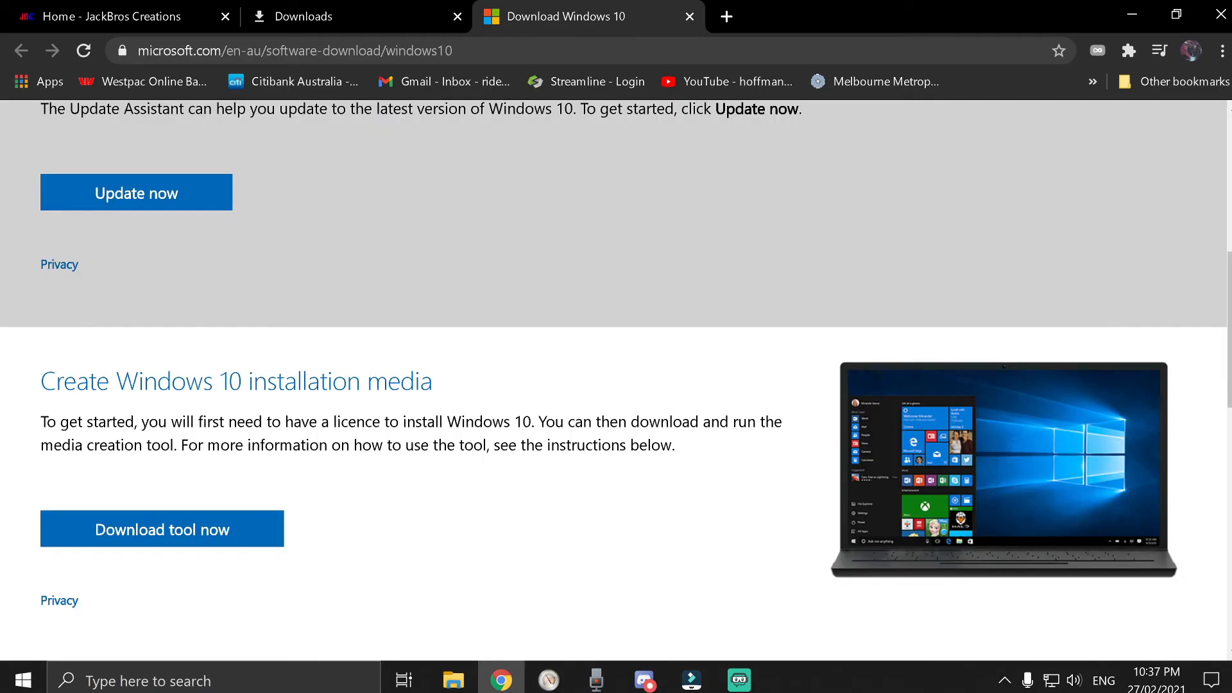
drag(41, 381, 370, 381)
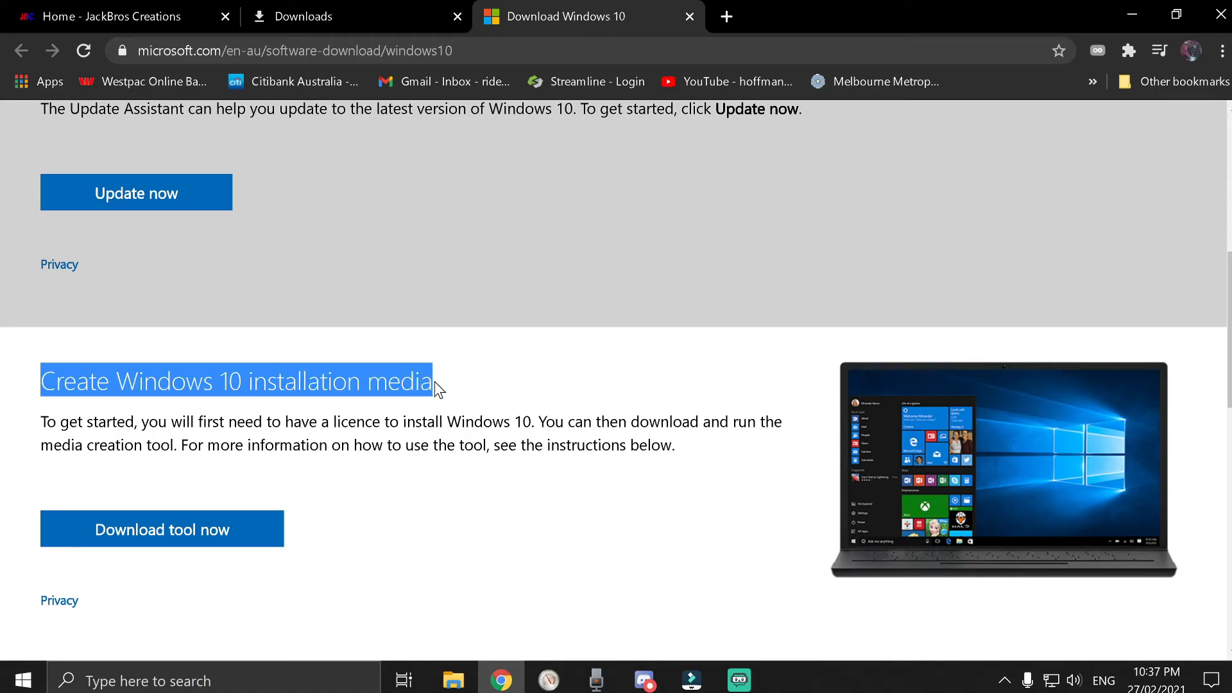
mouse_move(416, 418)
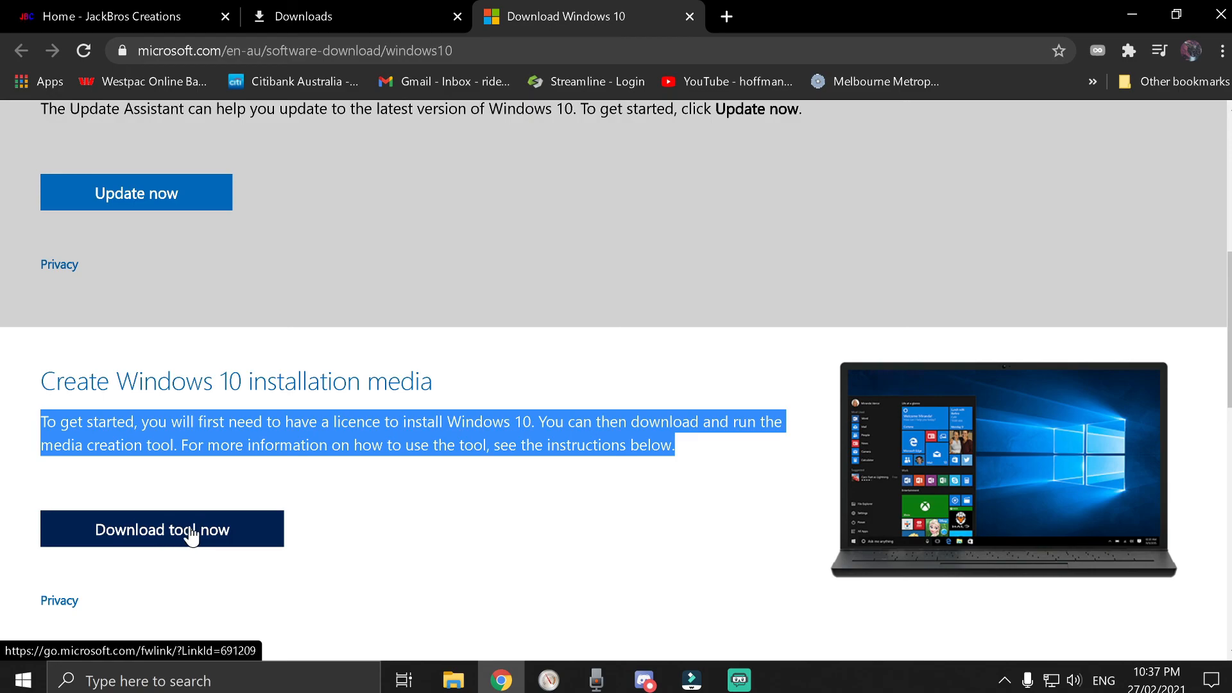
mouse_move(224, 536)
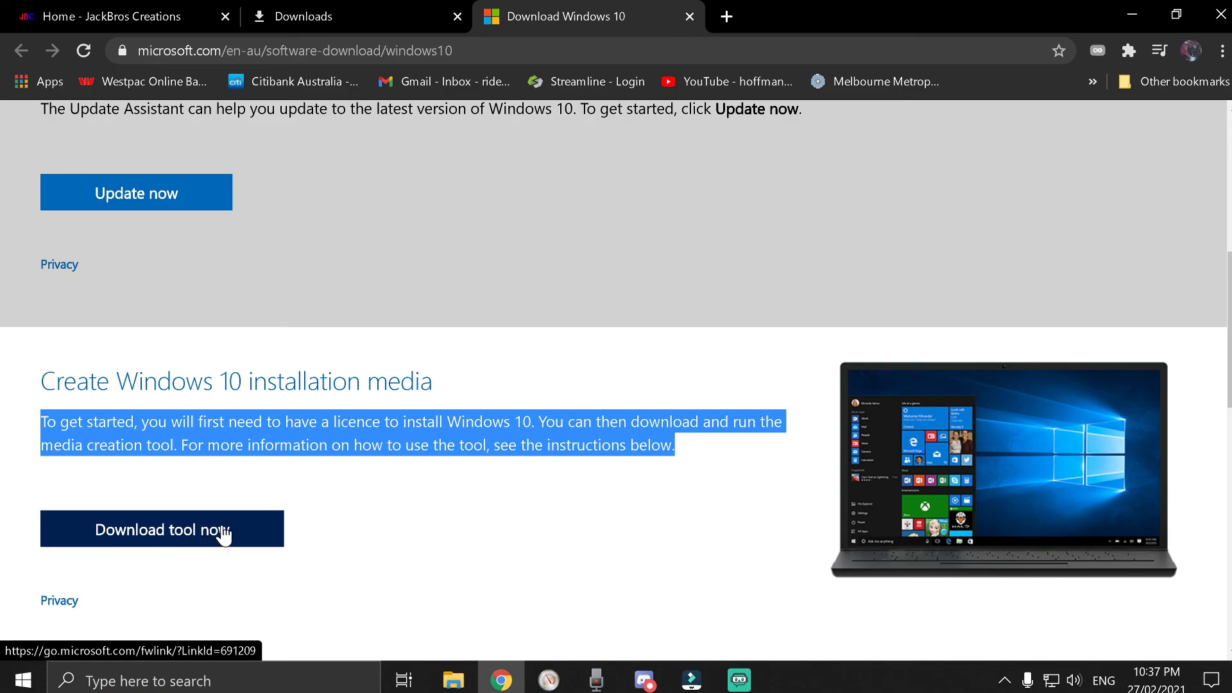